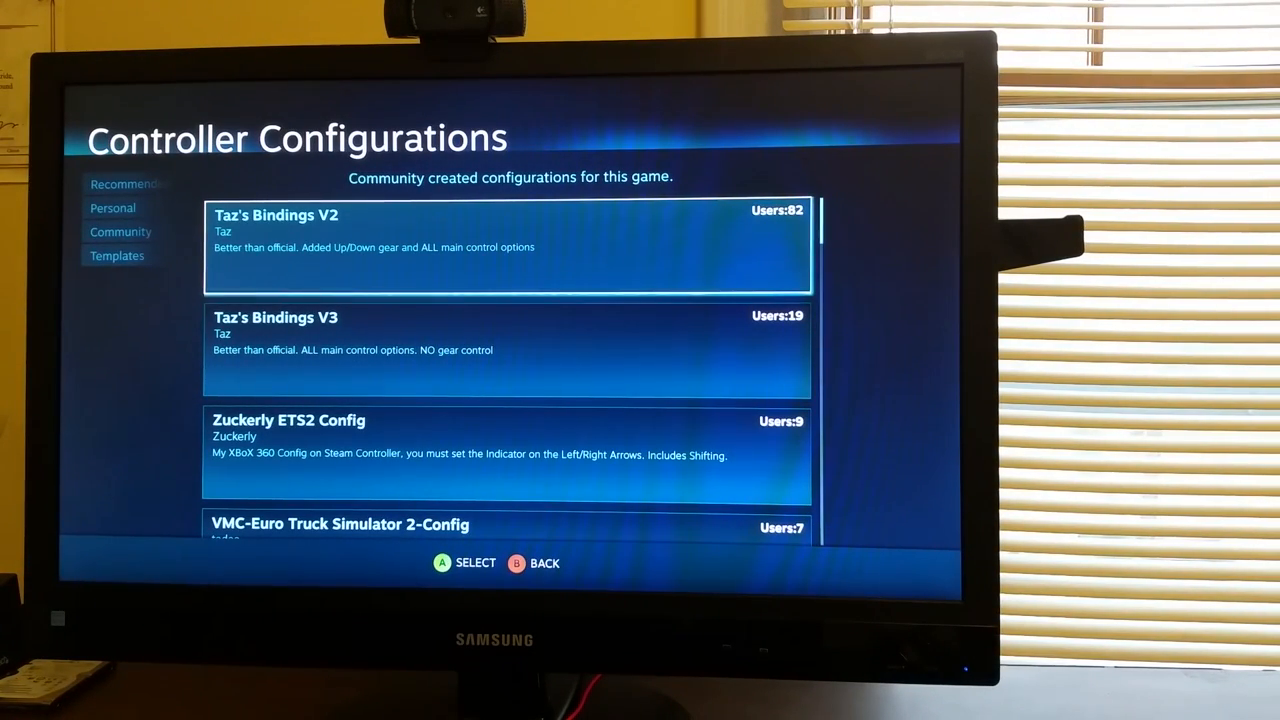
Back out of the Community configurations list to the Euro Truck Simulator 2 game page
{"action": "left_click", "coordinate": [116, 256]}
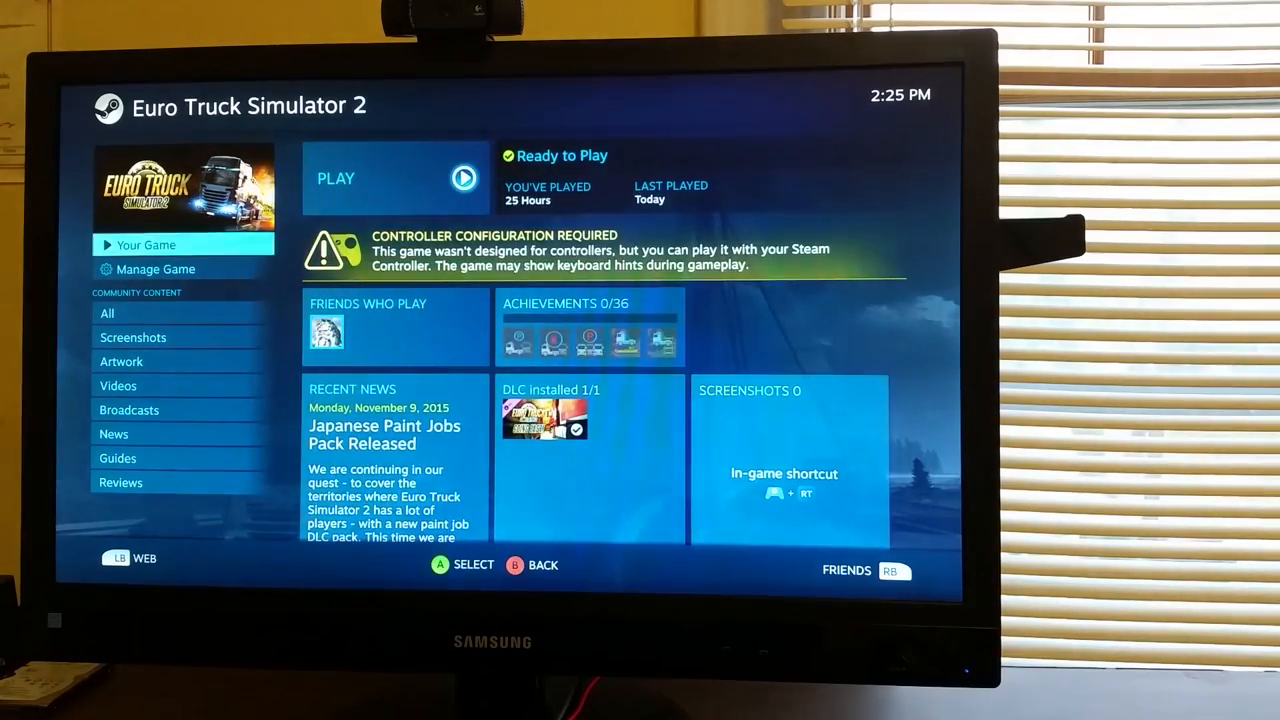
Via Manage Game and Configure Controller, reach the Templates list of generic controller layouts
{"action": "left_click", "coordinate": [156, 268]}
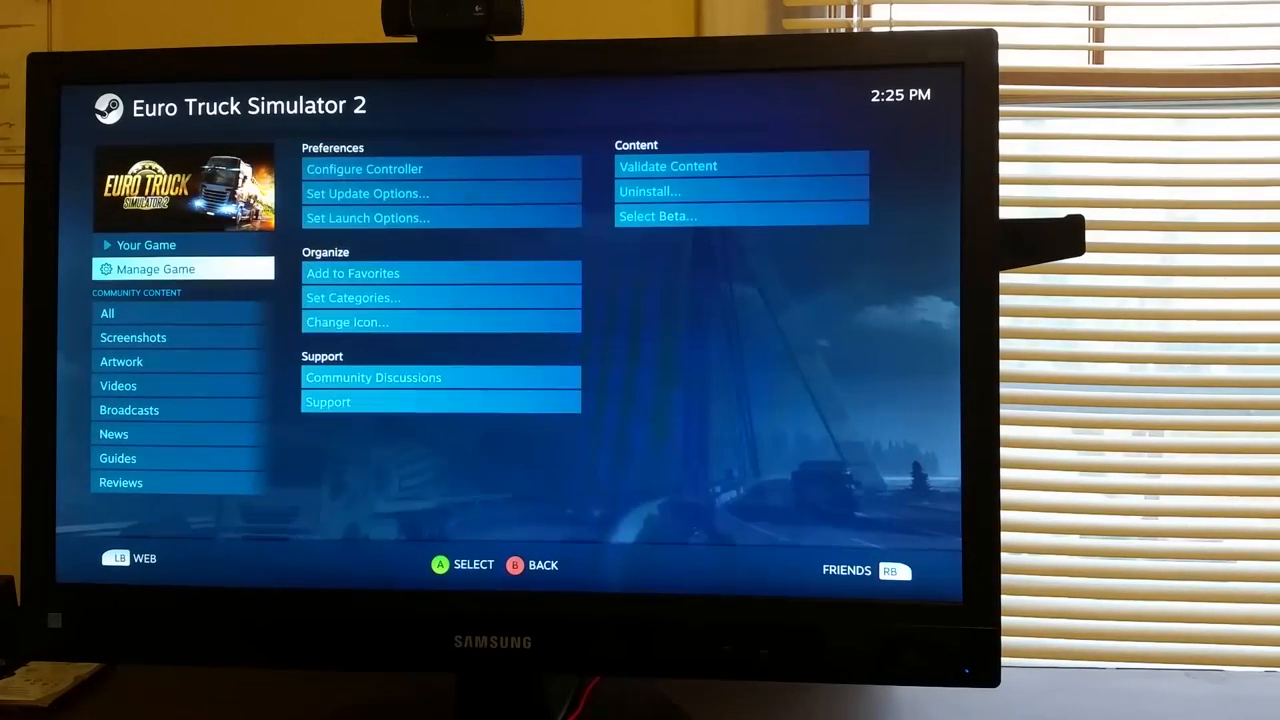
{"action": "left_click", "coordinate": [148, 244]}
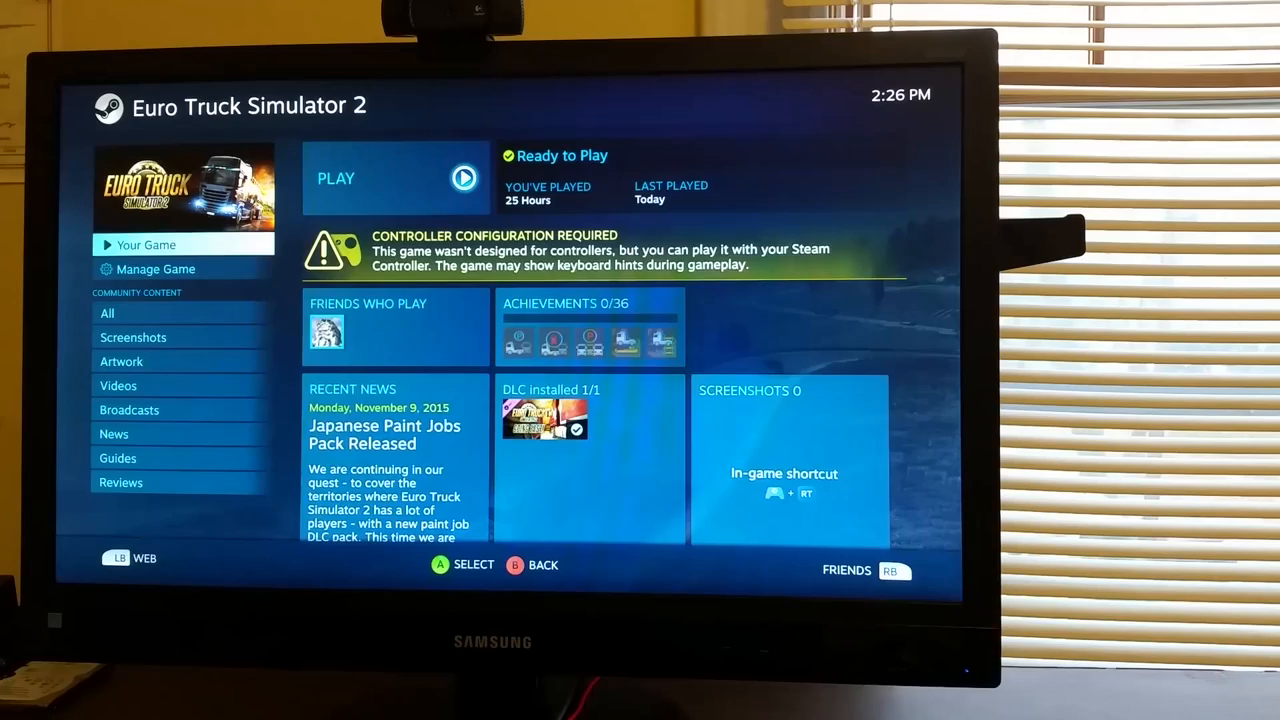
{"action": "left_click", "coordinate": [156, 268]}
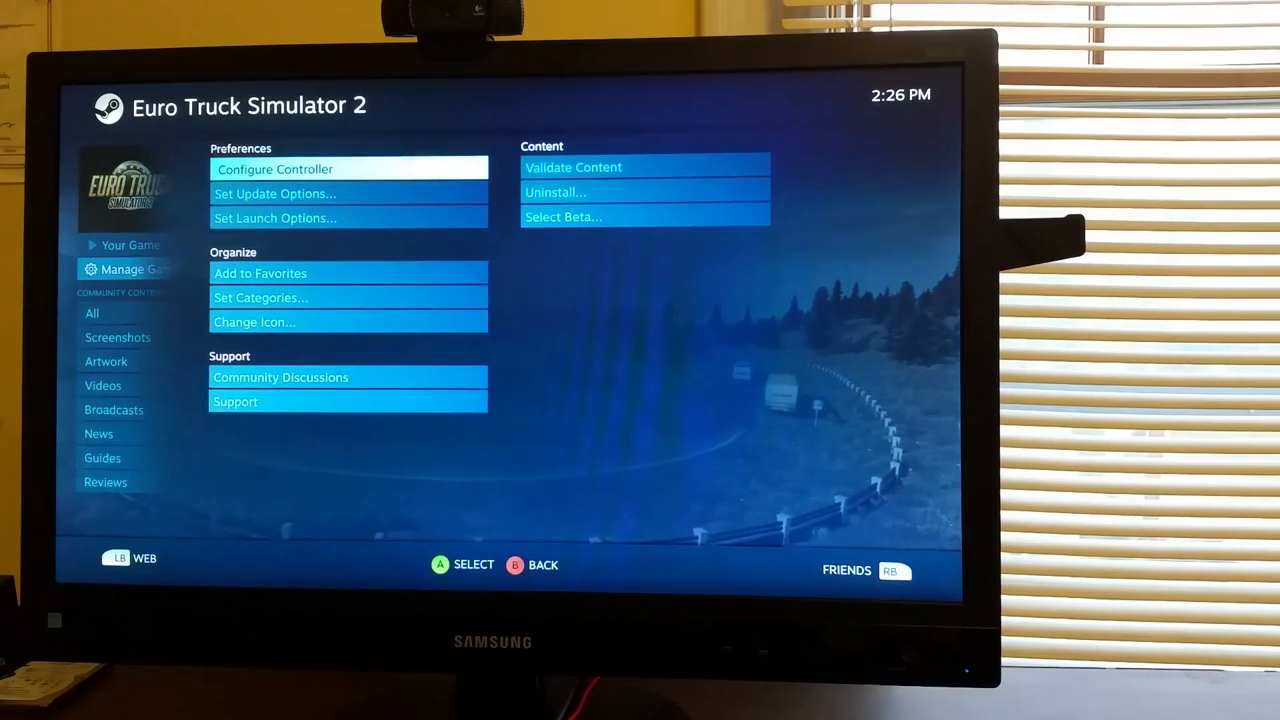
{"action": "left_click", "coordinate": [276, 168]}
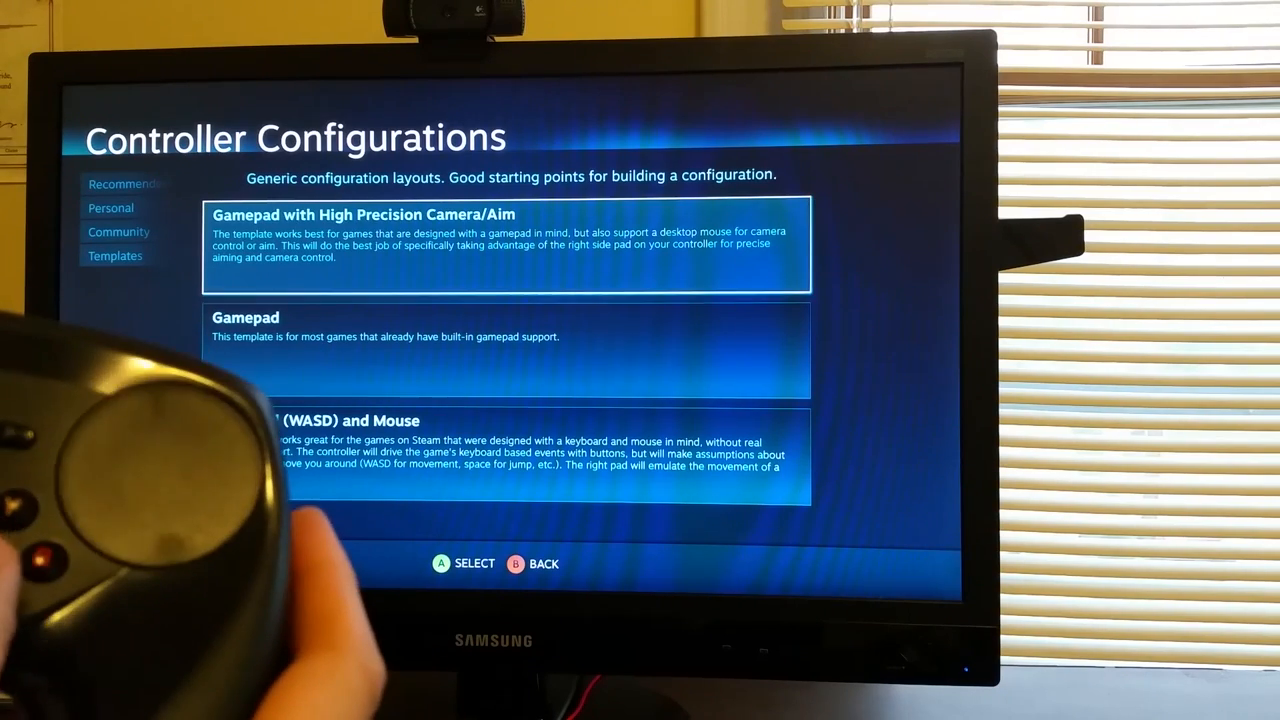
Choose Gamepad with High Precision Camera/Aim; gyro as Joystick Move, Haptics Low, gyro Always On
{"action": "left_click", "coordinate": [508, 244]}
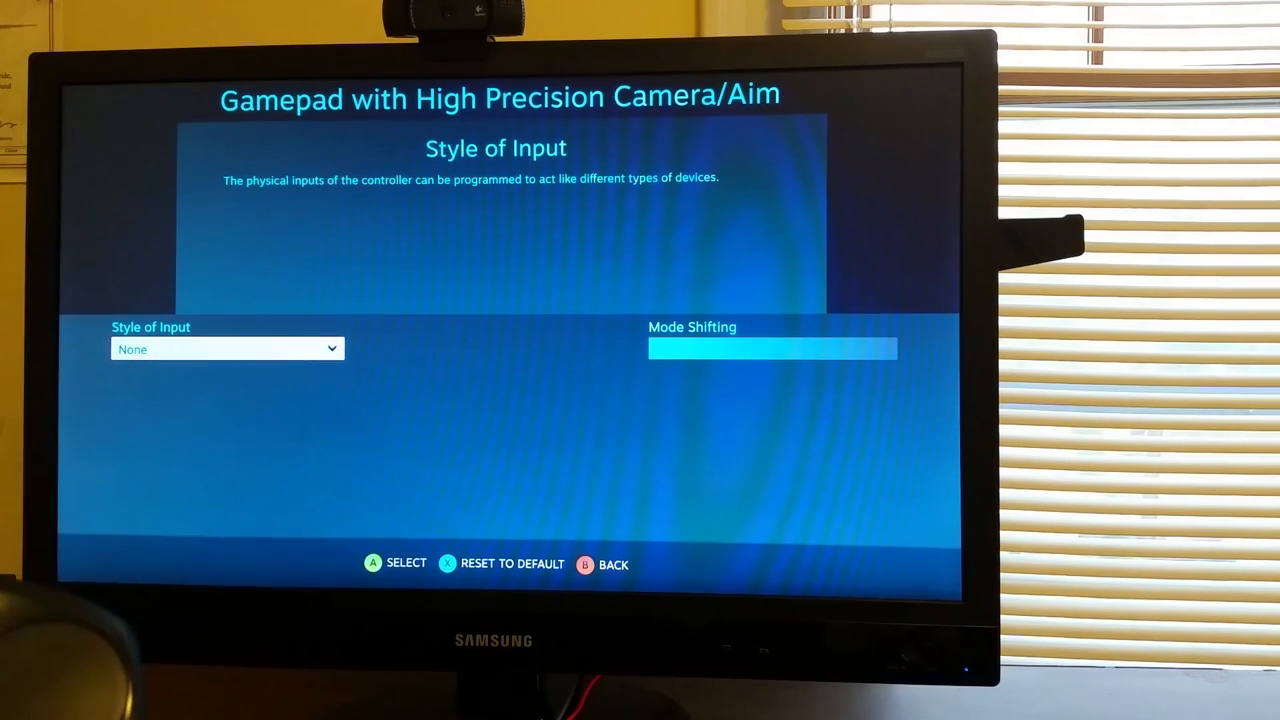
{"action": "left_click", "coordinate": [228, 348]}
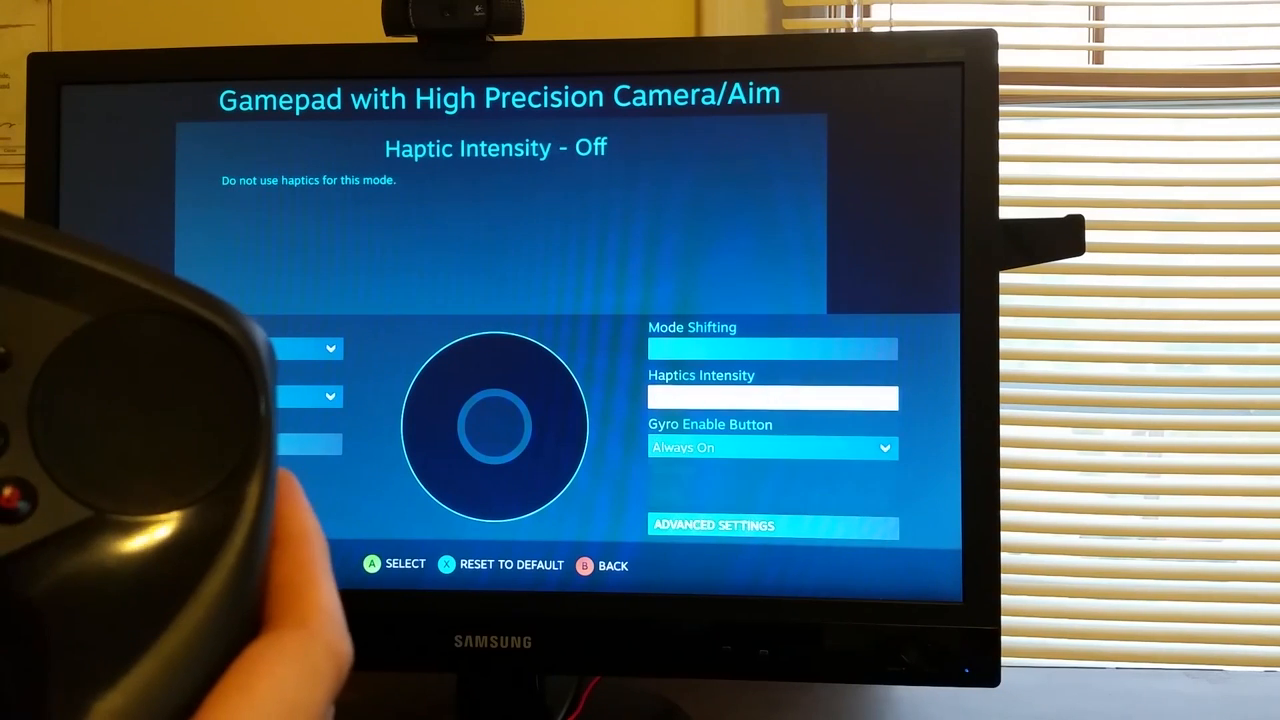
{"action": "left_click", "coordinate": [772, 396]}
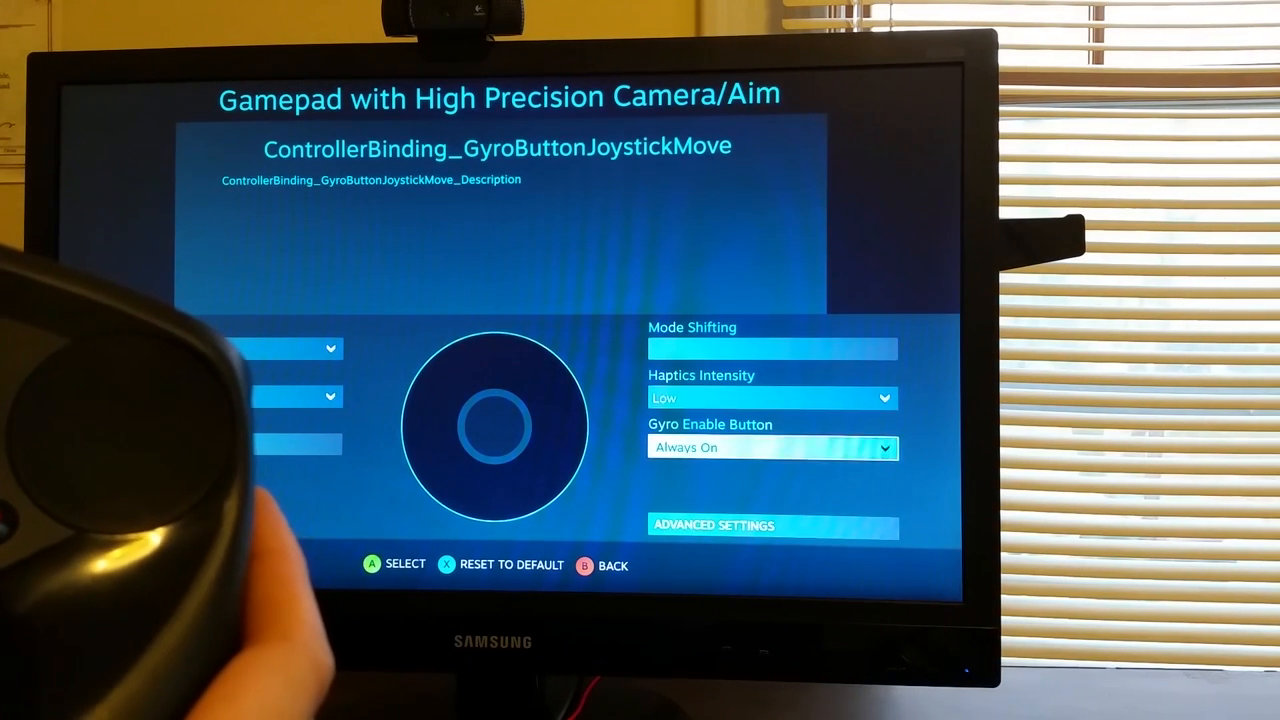
{"action": "left_click", "coordinate": [772, 448]}
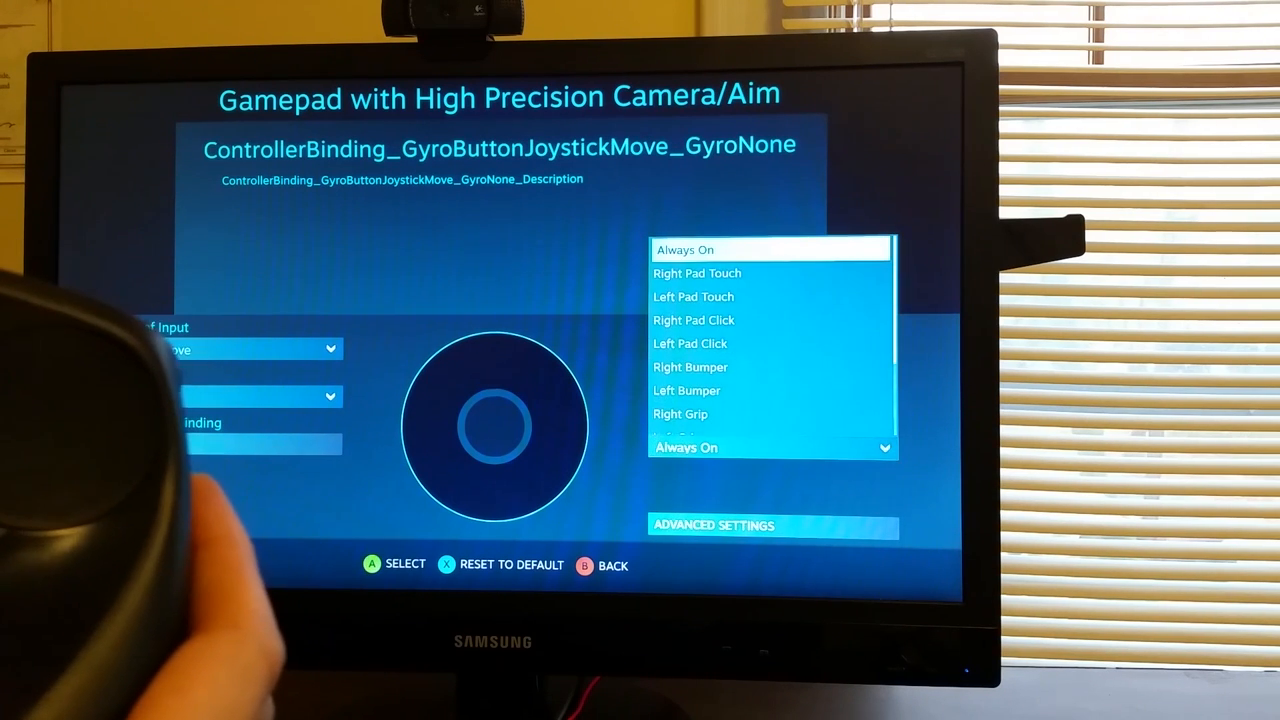
{"action": "left_click", "coordinate": [696, 272]}
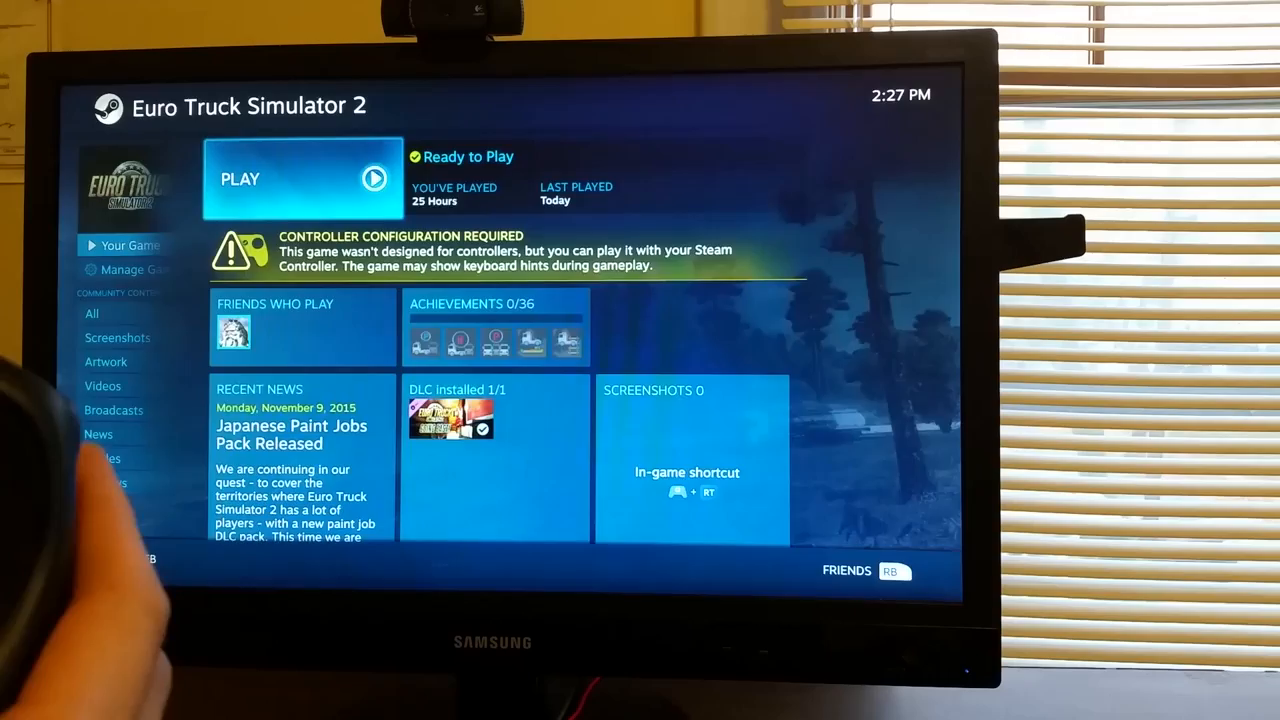
Launch Euro Truck Simulator 2 using the Play Euro Truck Simulator 2 (64-bit) option
{"action": "left_click", "coordinate": [300, 178]}
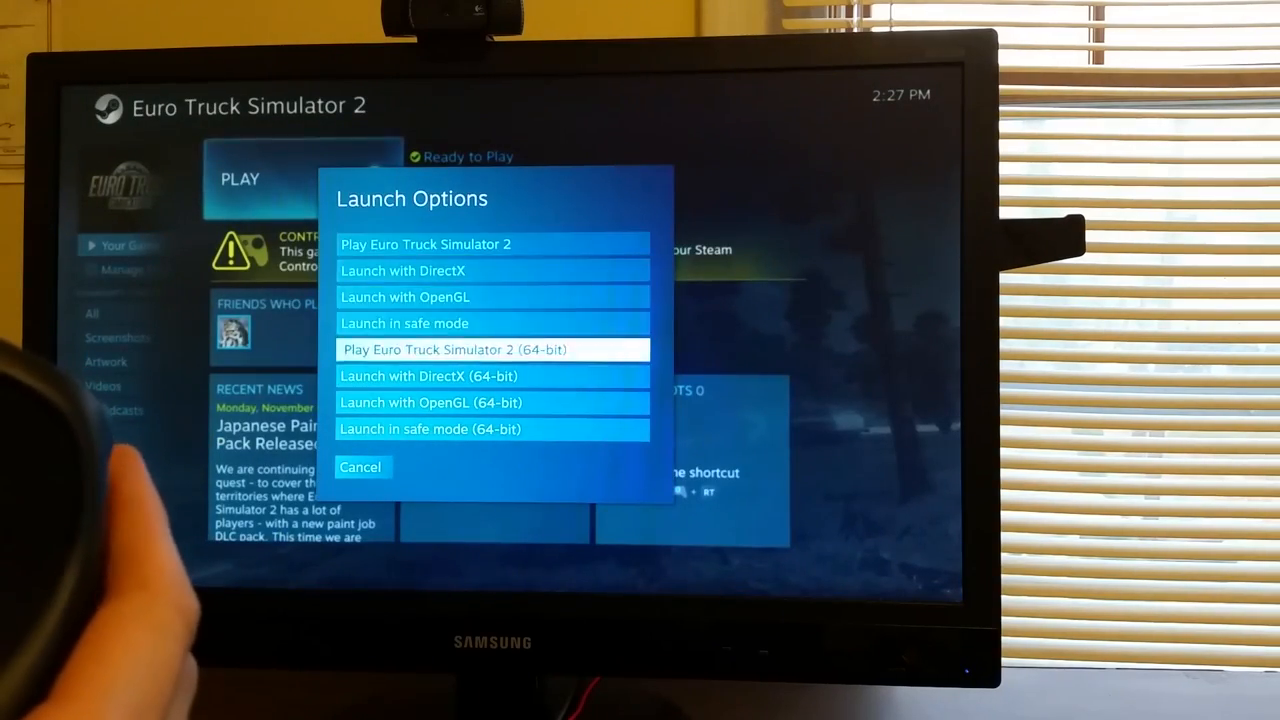
{"action": "left_click", "coordinate": [492, 348]}
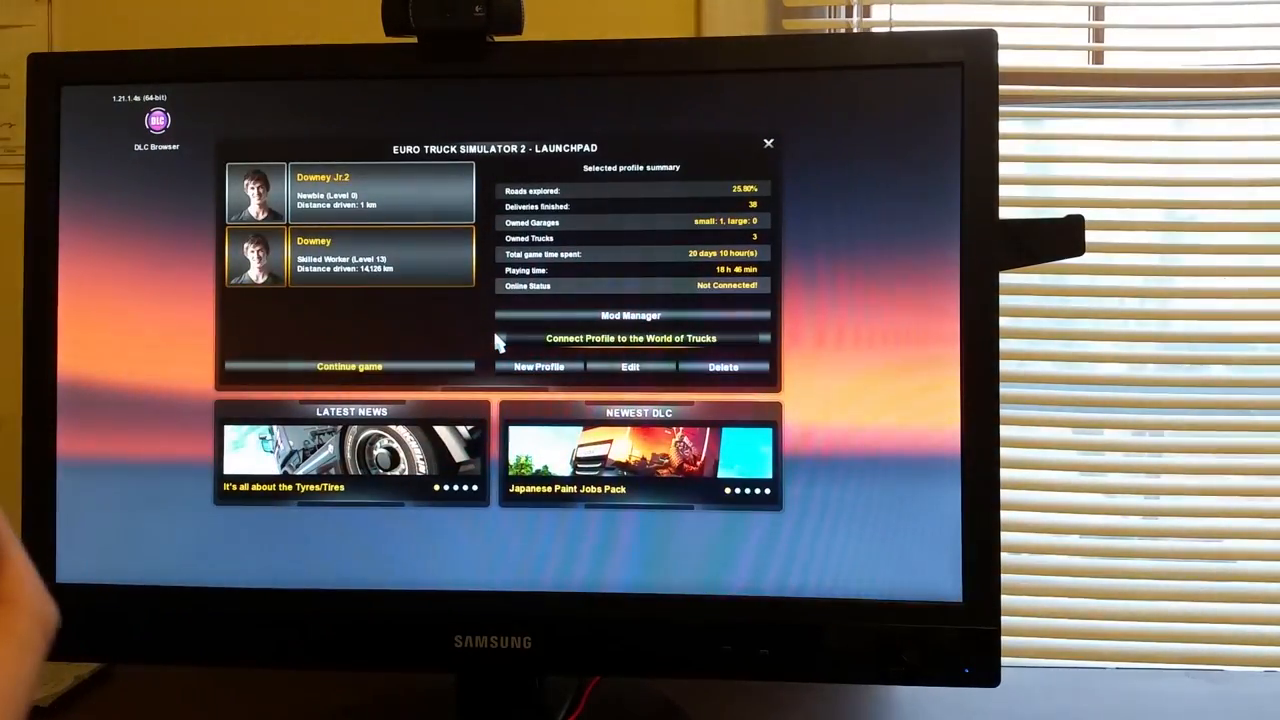
{"action": "mouse_move", "coordinate": [576, 400]}
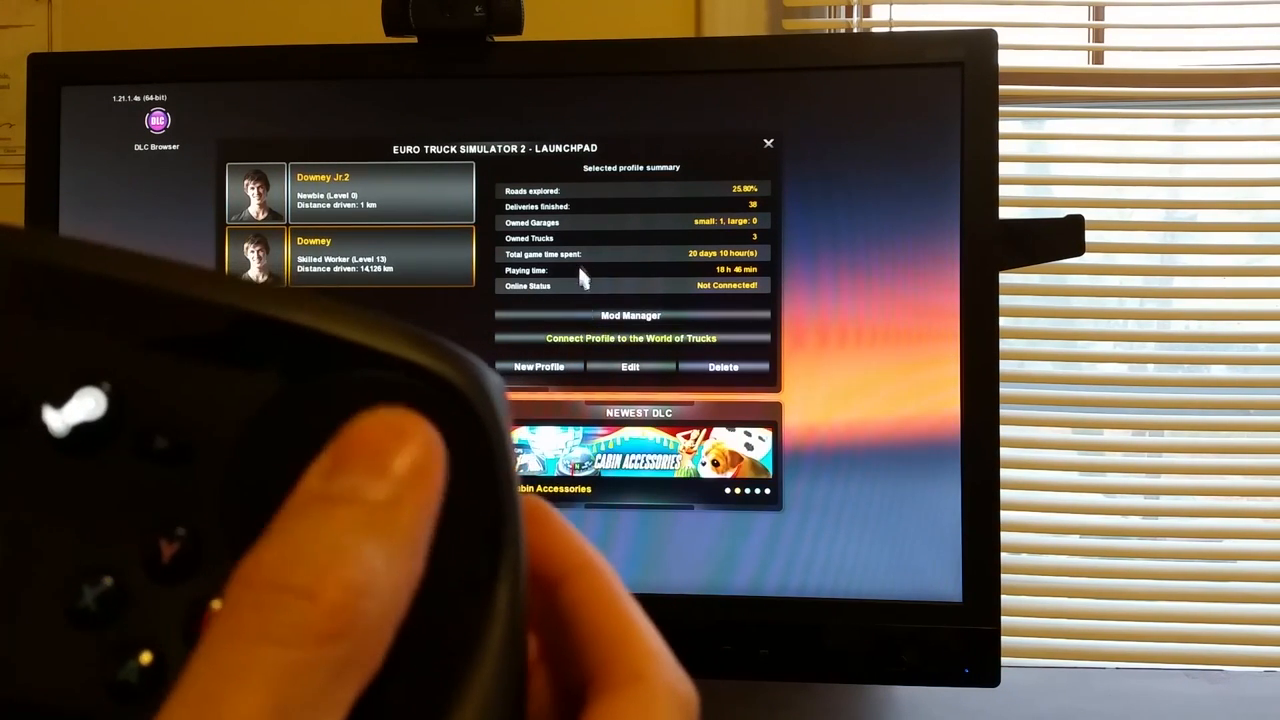
Continue the Downey profile's saved game from the launchpad into the truck dashboard
{"action": "left_click", "coordinate": [380, 256]}
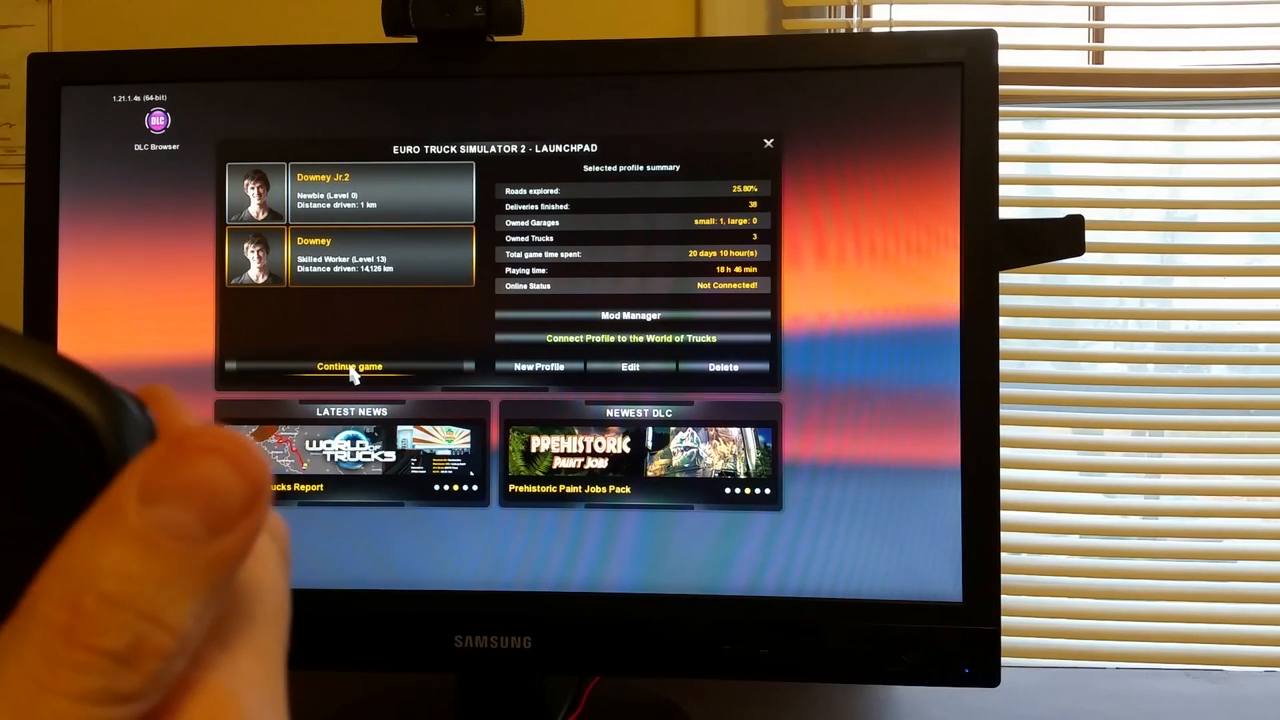
{"action": "left_click", "coordinate": [348, 366]}
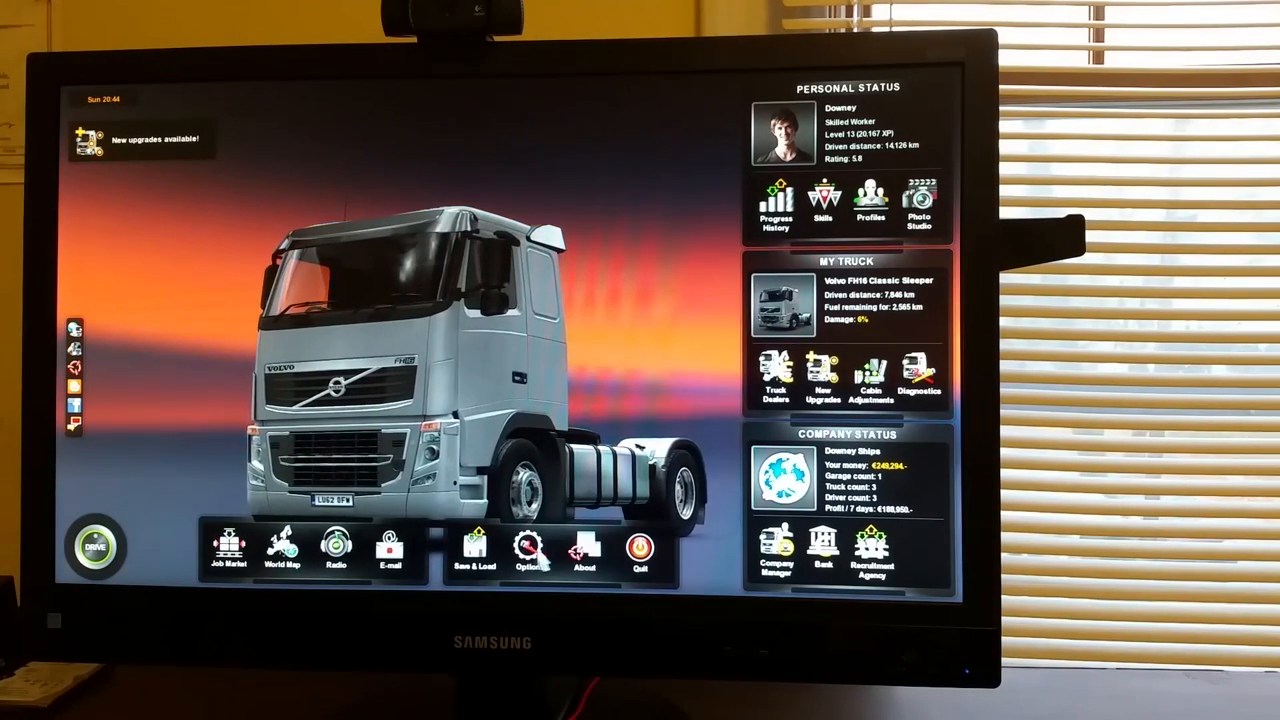
Reach the Controls settings from Options to pick the Keyboard + Controller (XBOX 360) scheme
{"action": "left_click", "coordinate": [528, 550]}
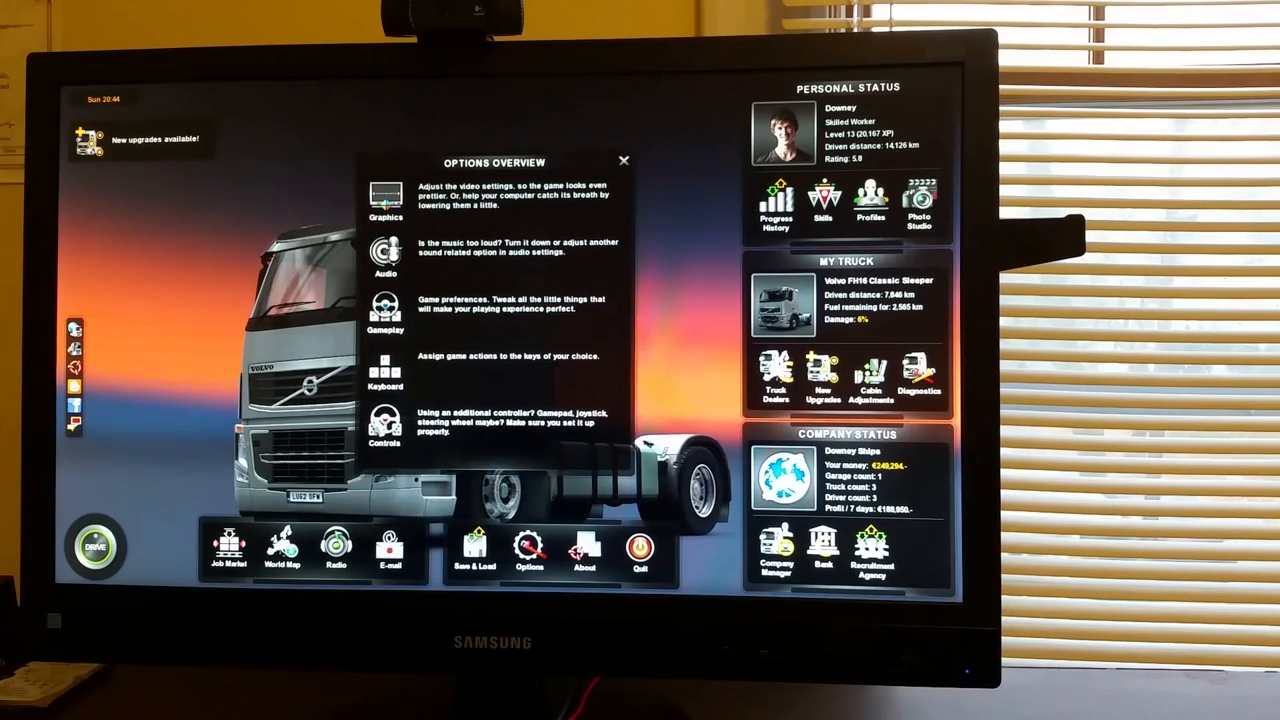
{"action": "left_click", "coordinate": [384, 420]}
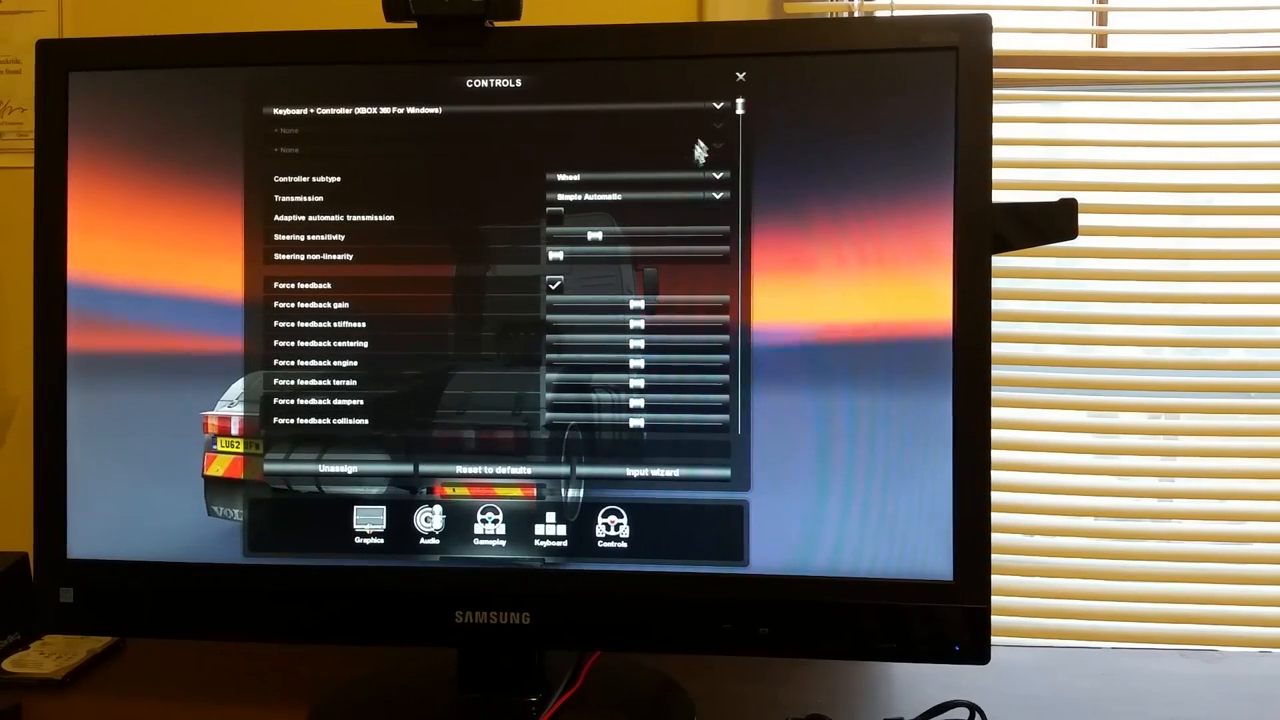
Scroll through the Controls axis and shifter settings, then bring up the Steam overlay
{"action": "scroll", "scroll_direction": "down", "scroll_amount": 3}
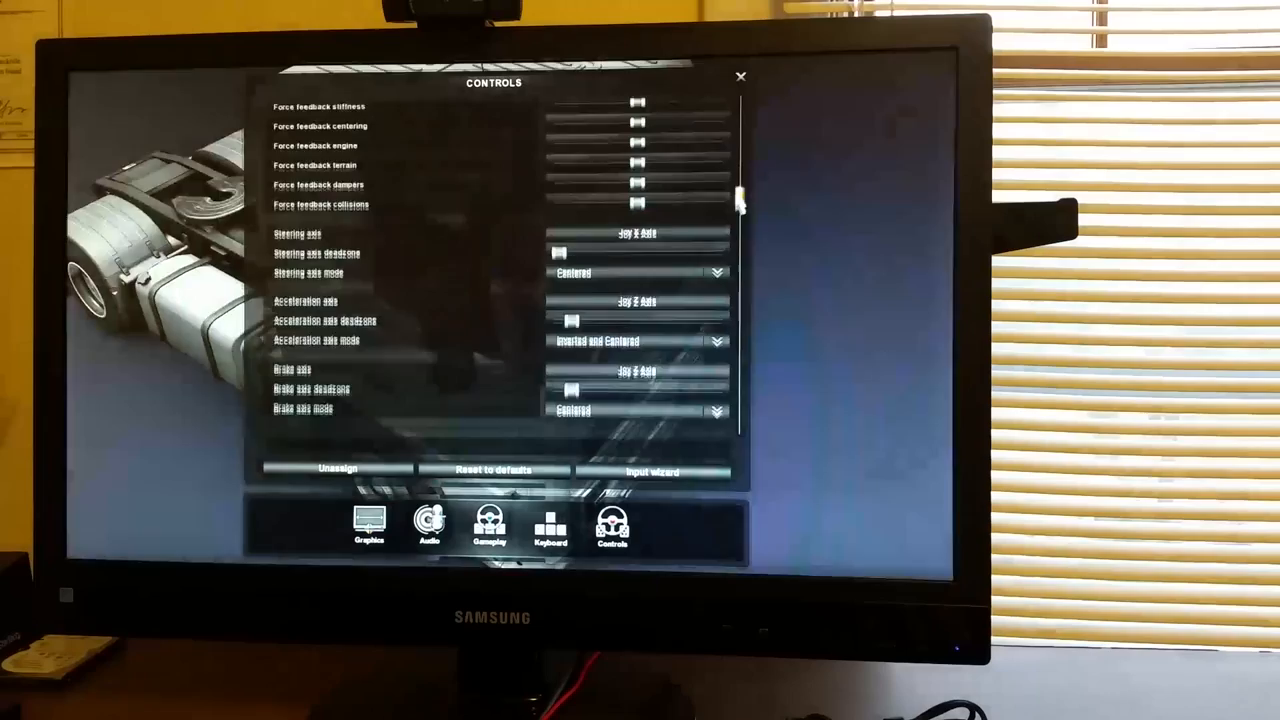
{"action": "scroll", "scroll_direction": "down", "scroll_amount": 3}
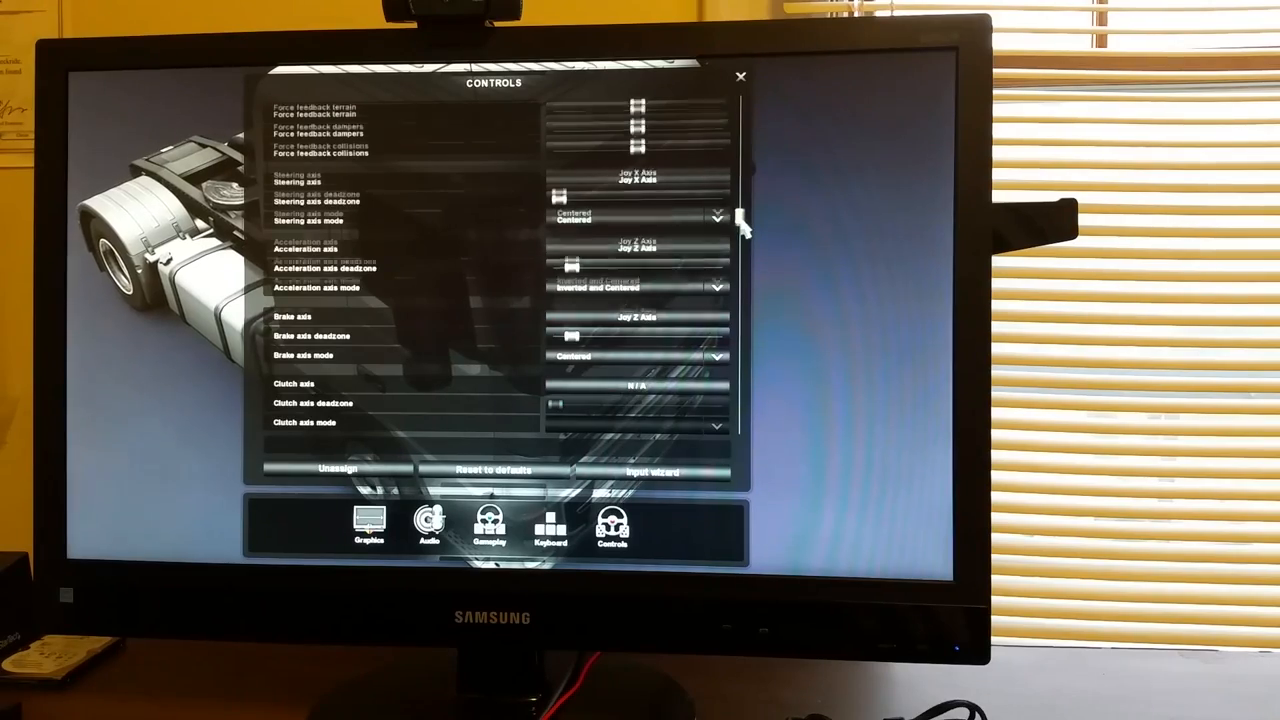
{"action": "scroll", "scroll_direction": "down", "scroll_amount": 3}
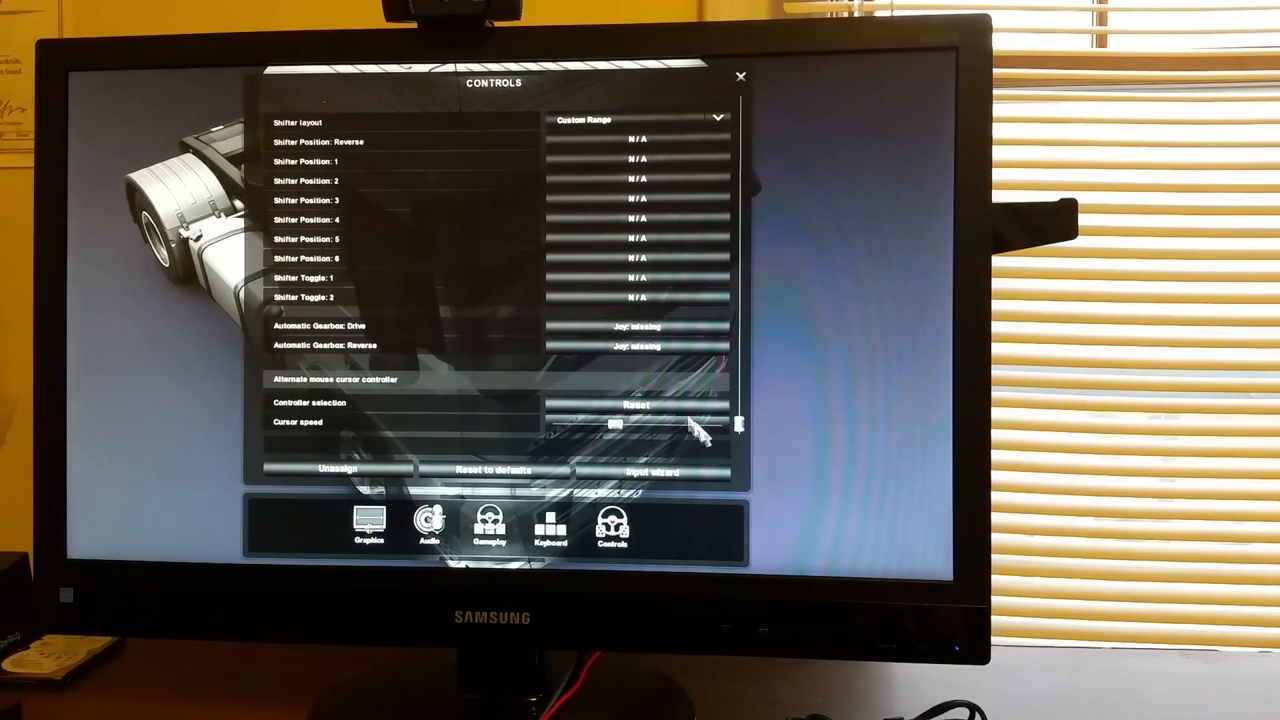
{"action": "left_click", "coordinate": [550, 524]}
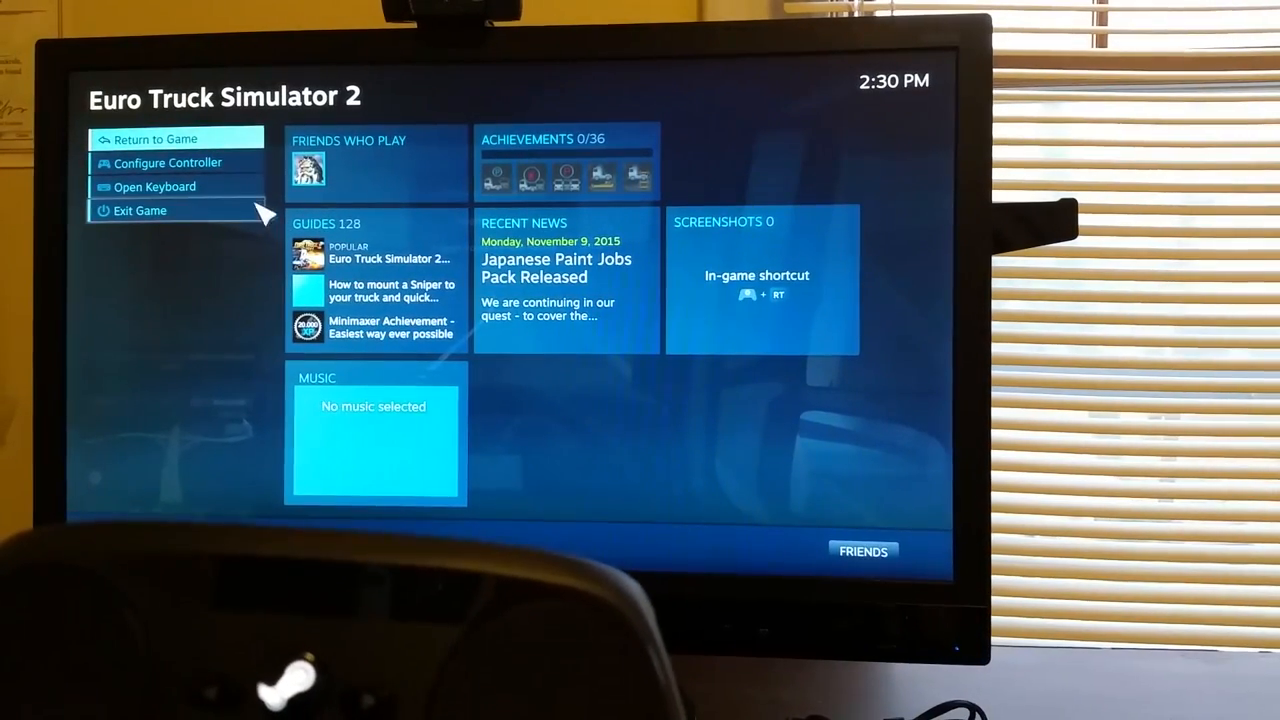
View the Controller Configuration in the overlay, close it with Done, and return to the game
{"action": "left_click", "coordinate": [168, 162]}
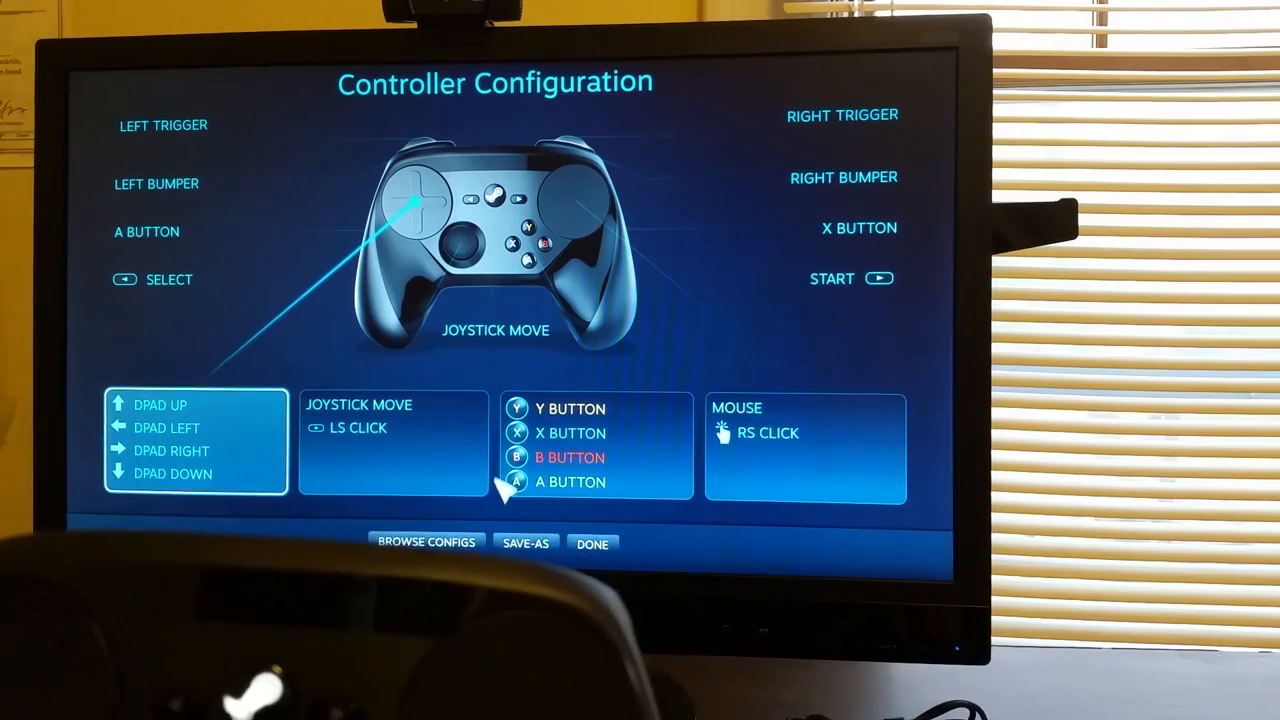
{"action": "left_click", "coordinate": [592, 544]}
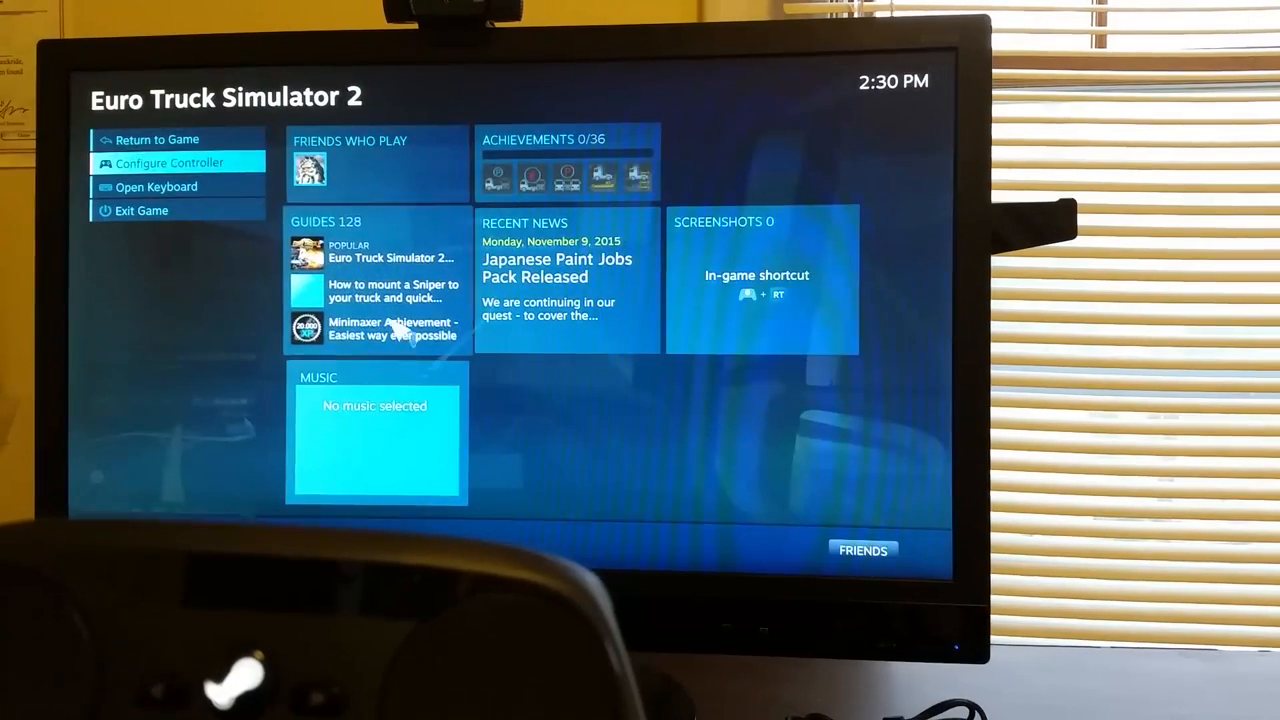
{"action": "left_click", "coordinate": [156, 140]}
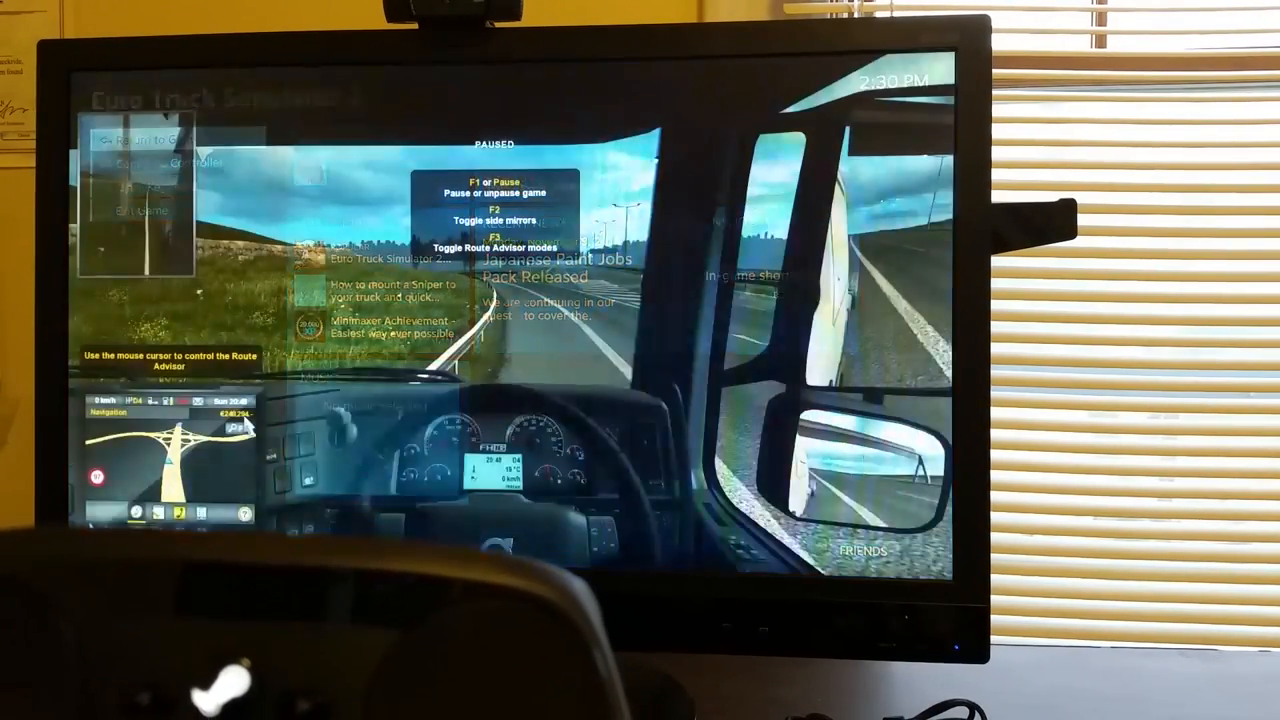